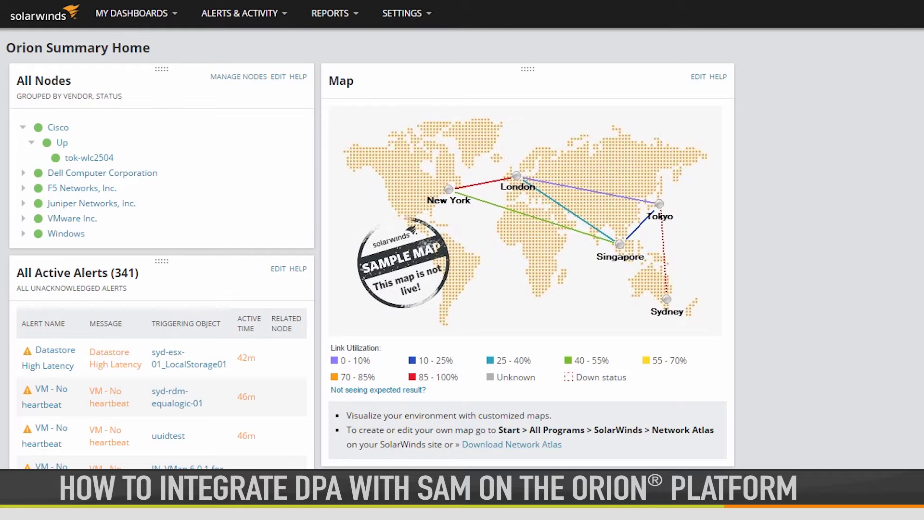
Step: Reach Manage DPA Servers via All Settings > Database Performance Analyzer, showing no DPA server yet
{"action": "scroll", "scroll_direction": "down", "scroll_amount": 3}
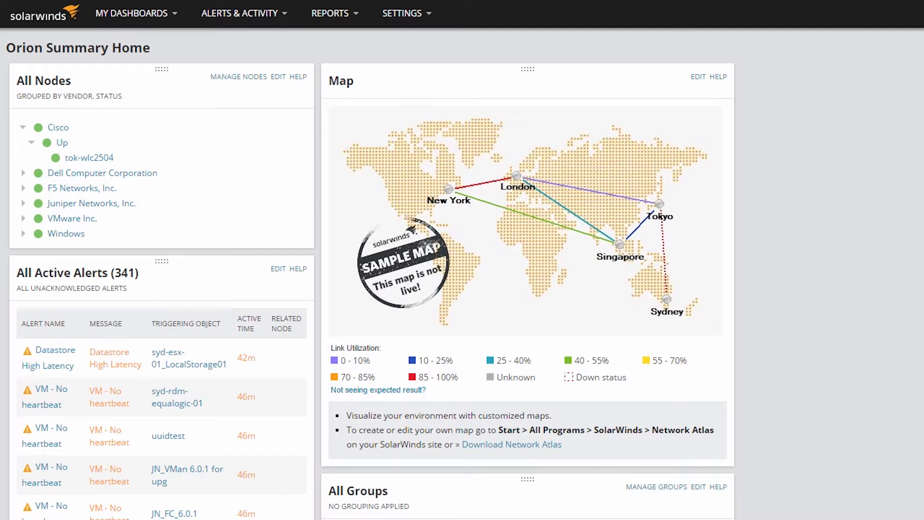
{"action": "mouse_move", "coordinate": [447, 15]}
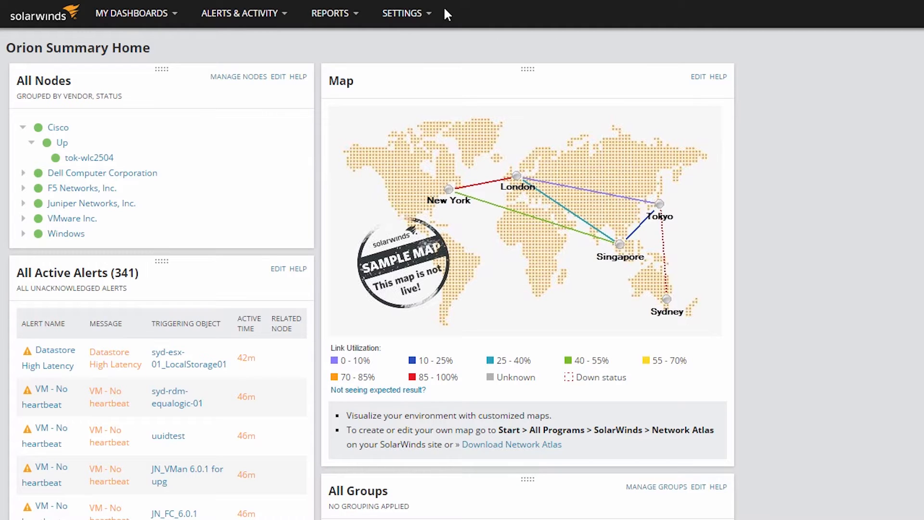
{"action": "left_click", "coordinate": [402, 12]}
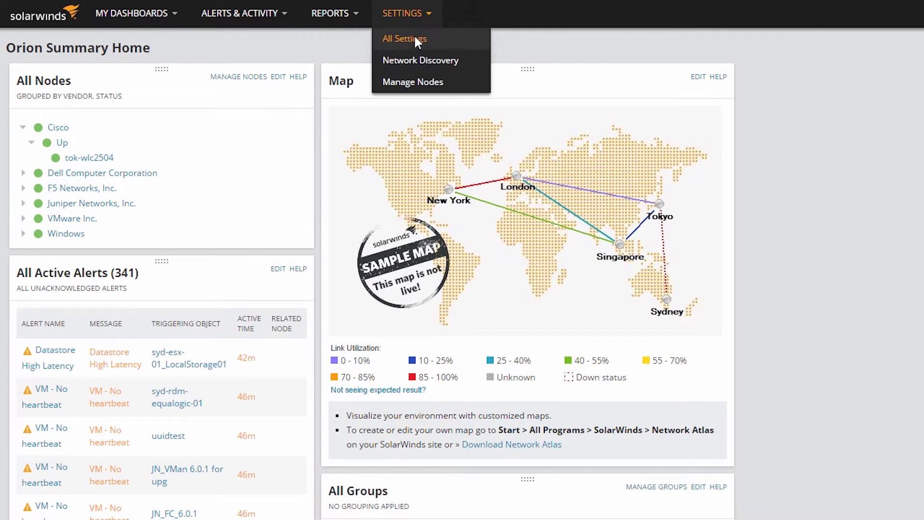
{"action": "left_click", "coordinate": [404, 39]}
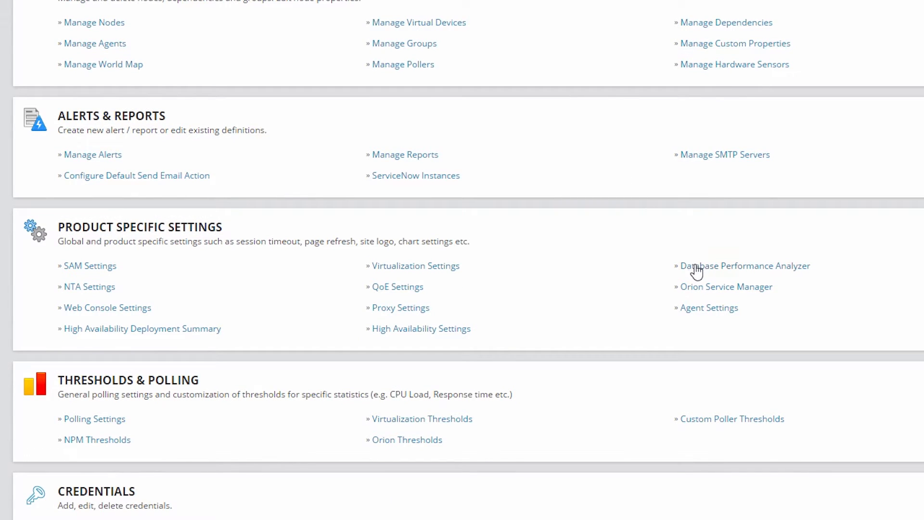
{"action": "left_click", "coordinate": [745, 266]}
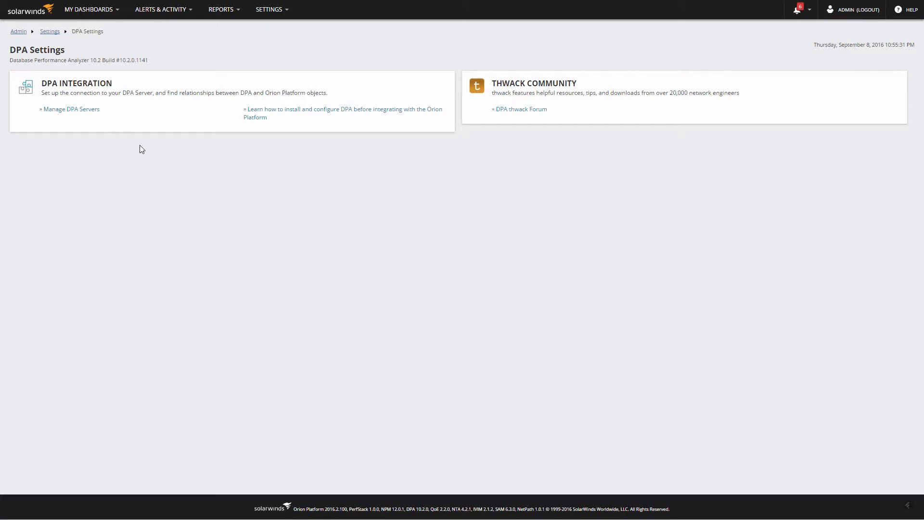
{"action": "left_click", "coordinate": [72, 109]}
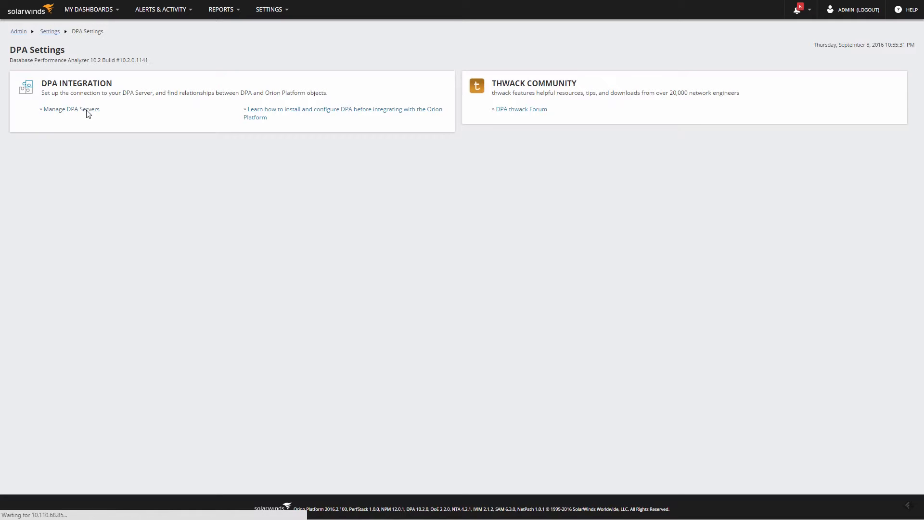
{"action": "left_click", "coordinate": [70, 109]}
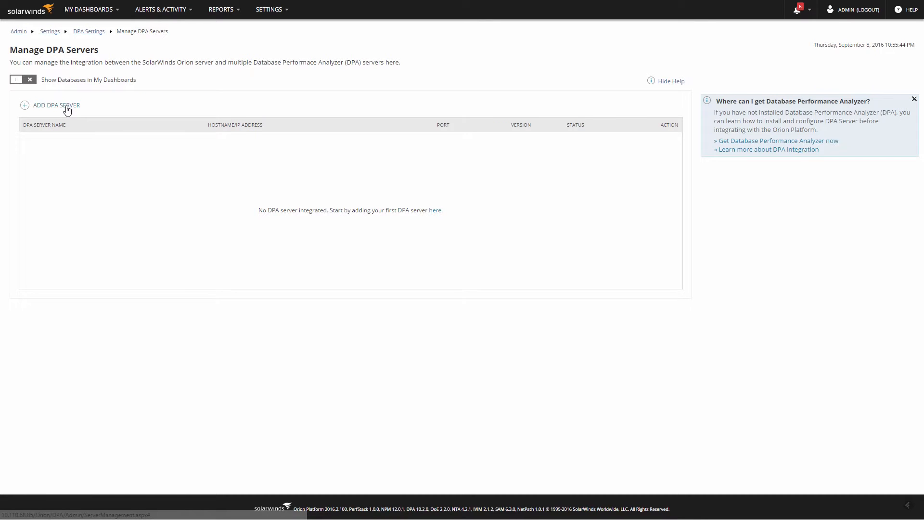
Step: Add DPA server 10.199.8.216 with admin credentials, custom Orion address 10.110.68.85, test connection and integrate
{"action": "left_click", "coordinate": [55, 105]}
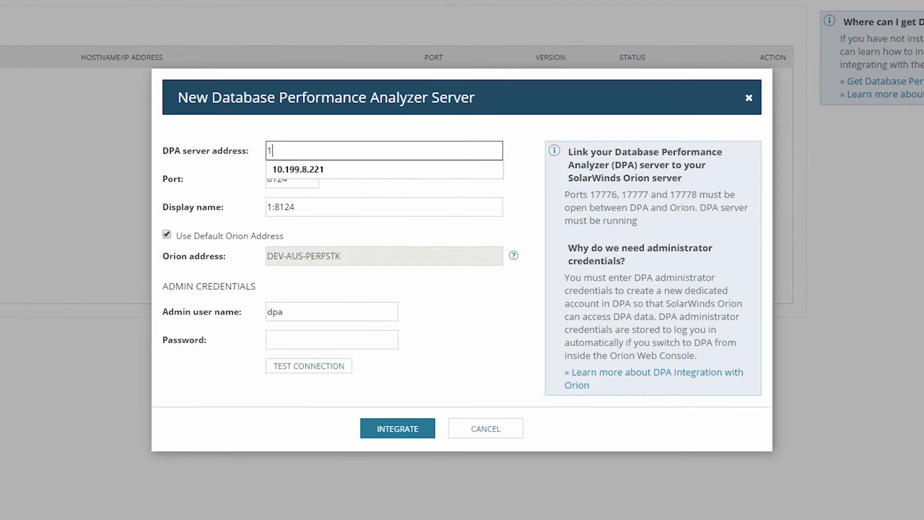
{"action": "type", "text": "0.199.8.216"}
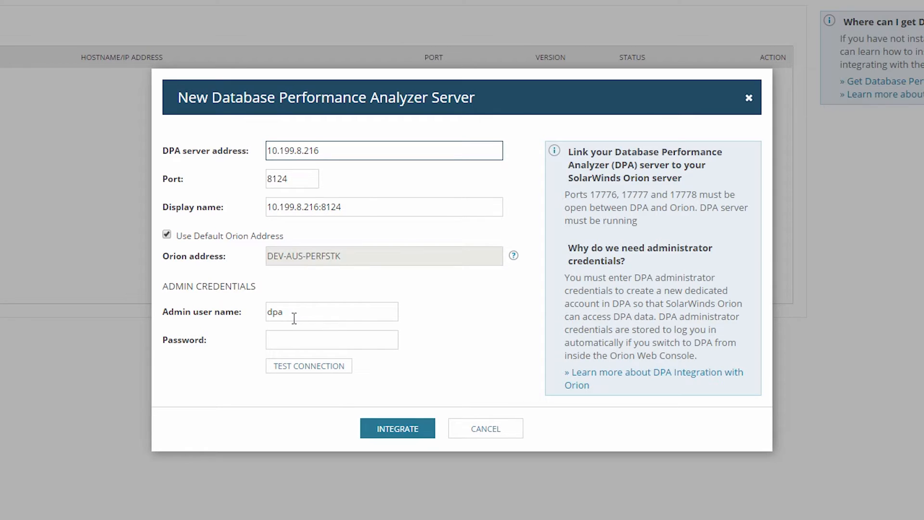
{"action": "type", "text": "fujis"}
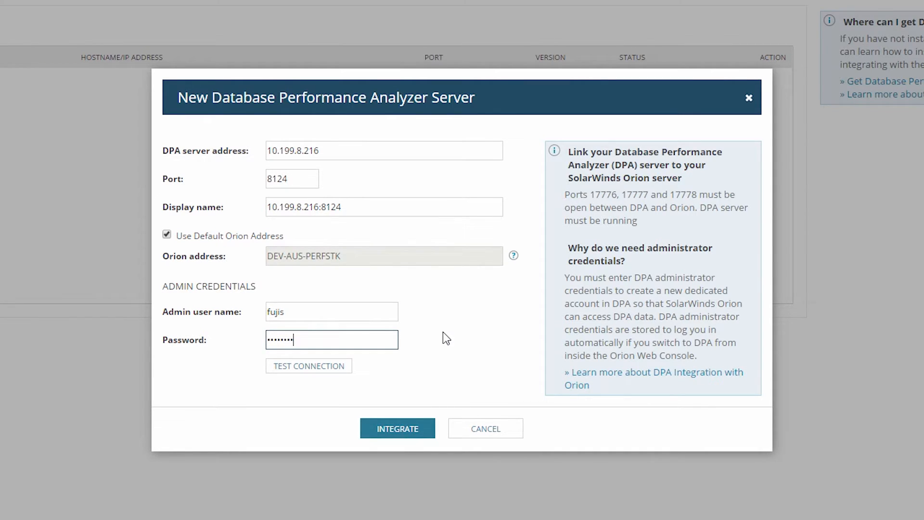
{"action": "left_click", "coordinate": [308, 366]}
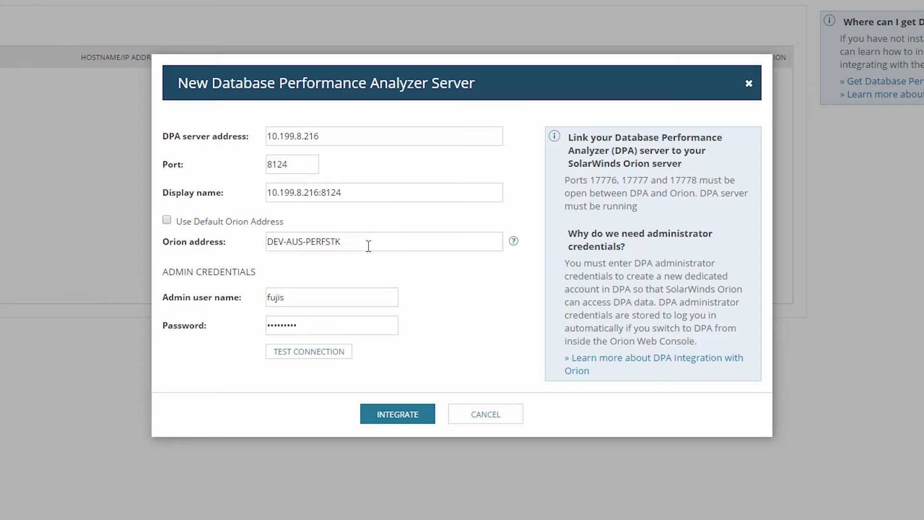
{"action": "type", "text": "10.110.68.85"}
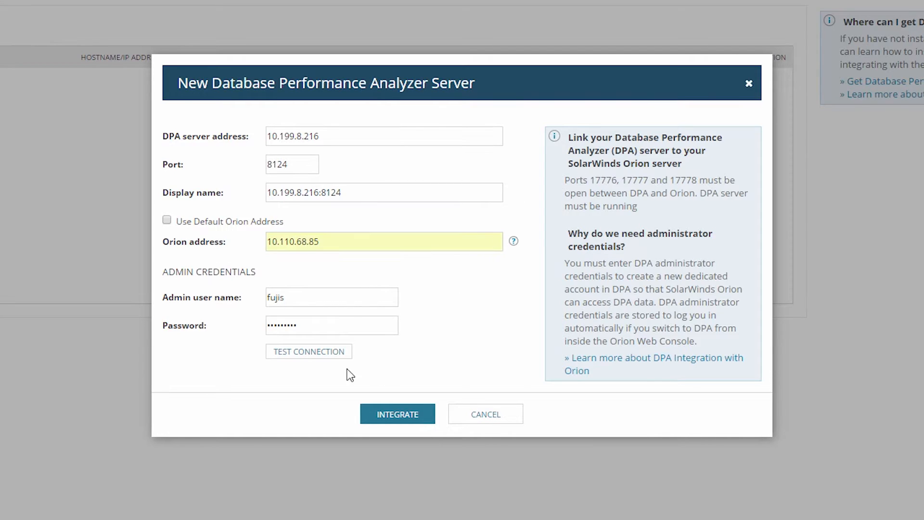
{"action": "left_click", "coordinate": [308, 351]}
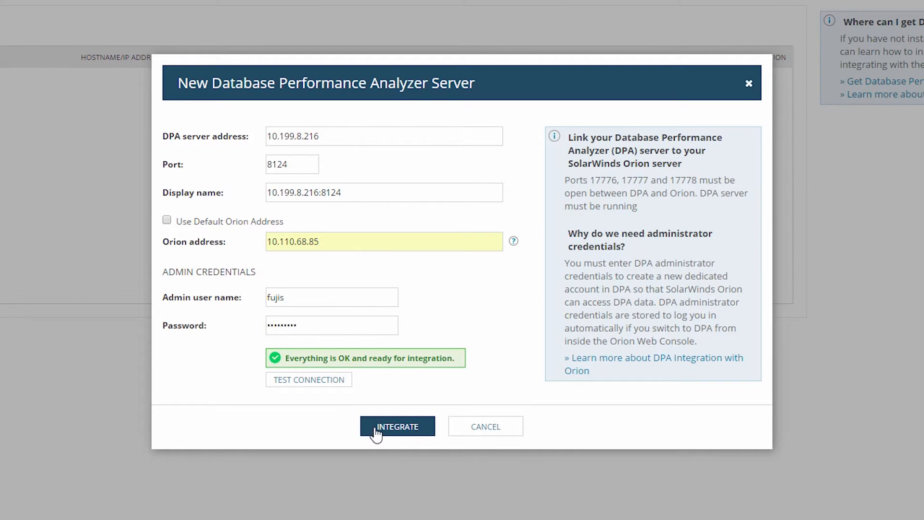
{"action": "left_click", "coordinate": [396, 427]}
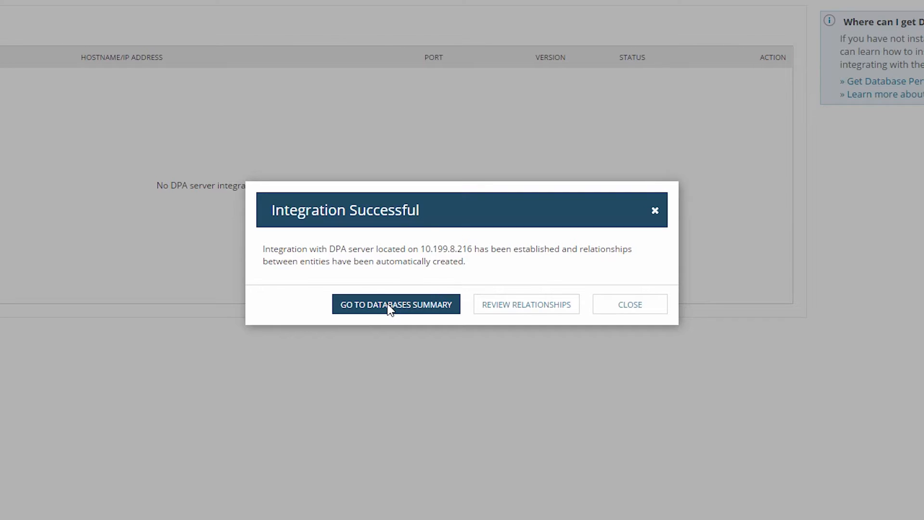
Step: View the Databases Summary showing the DPA server up with 14 database instances
{"action": "left_click", "coordinate": [395, 304]}
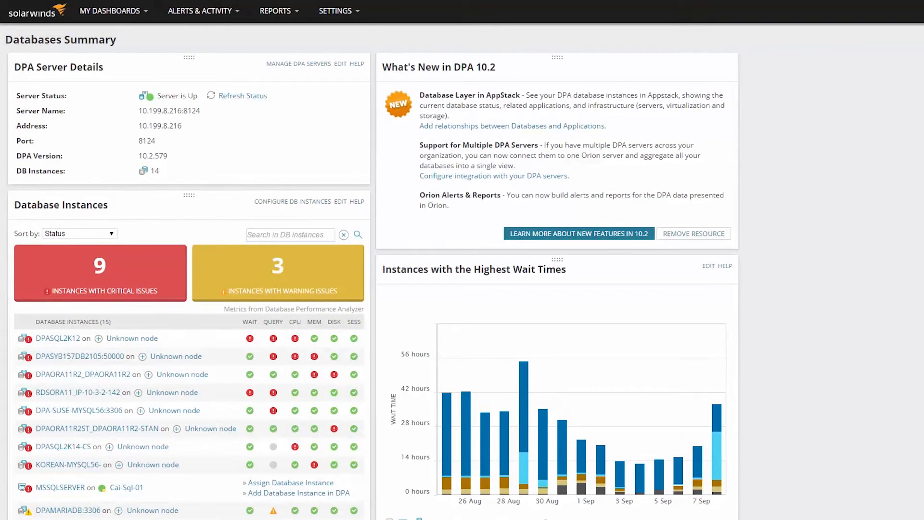
{"action": "mouse_move", "coordinate": [876, 316]}
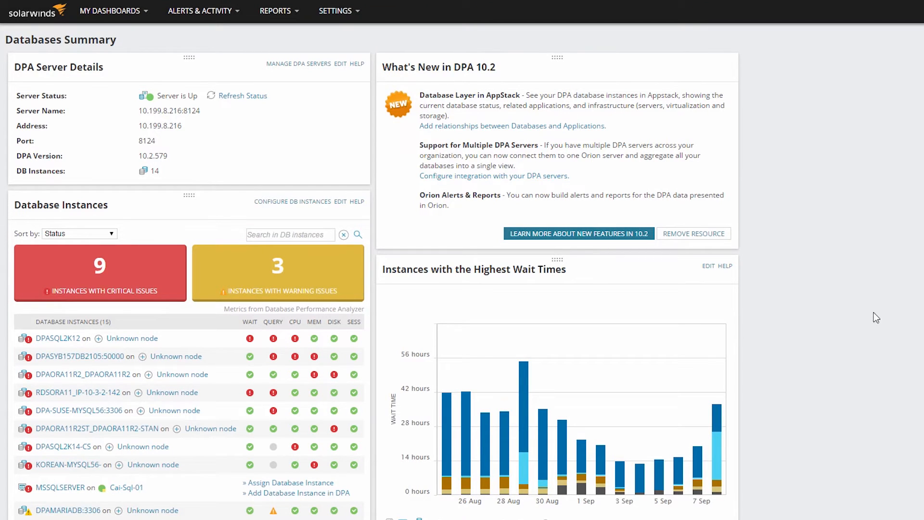
{"action": "mouse_move", "coordinate": [867, 279]}
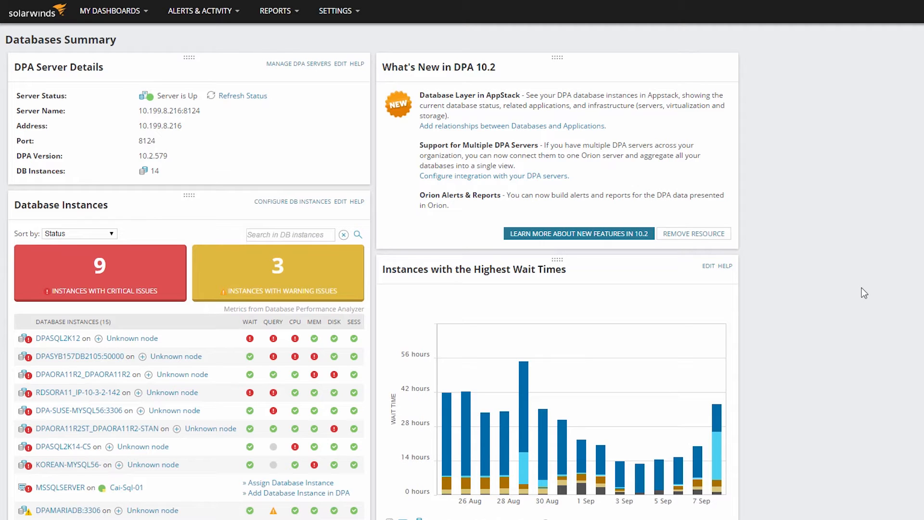
{"action": "mouse_move", "coordinate": [277, 43]}
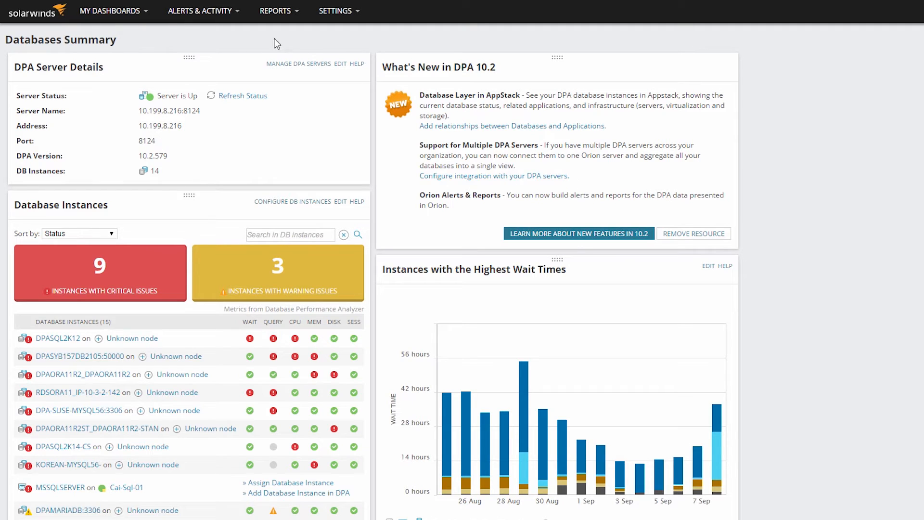
{"action": "left_click", "coordinate": [110, 11]}
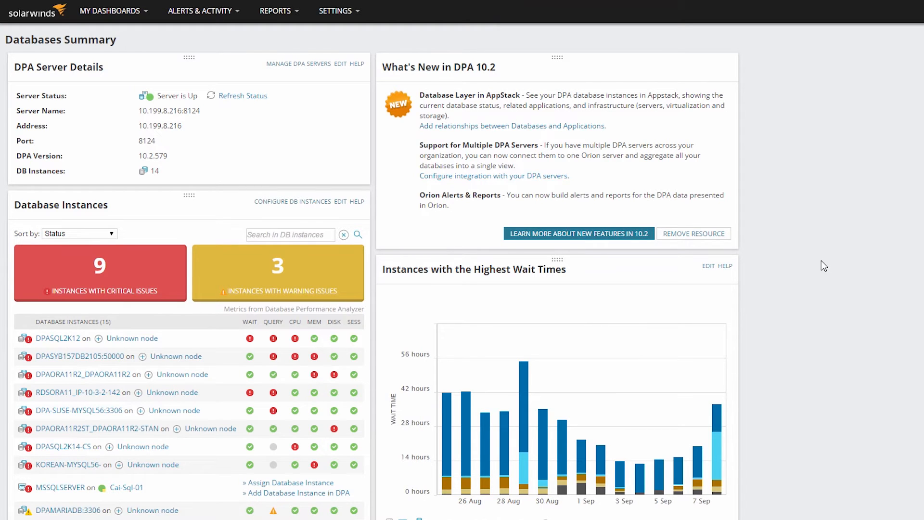
{"action": "left_click", "coordinate": [110, 10]}
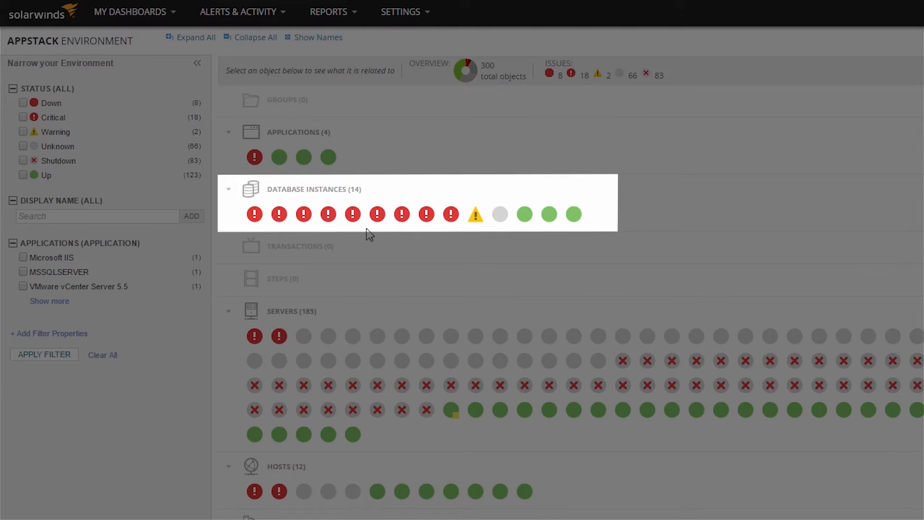
{"action": "left_click", "coordinate": [314, 189]}
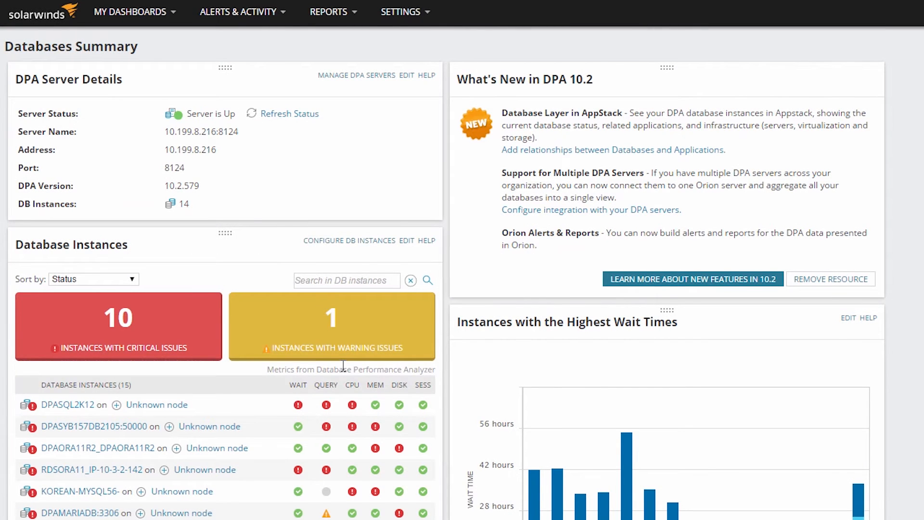
Step: From Configure Client Applications, review Find New Relationships and tick discovered Microsoft IIS rows
{"action": "scroll", "scroll_direction": "down", "scroll_amount": 3}
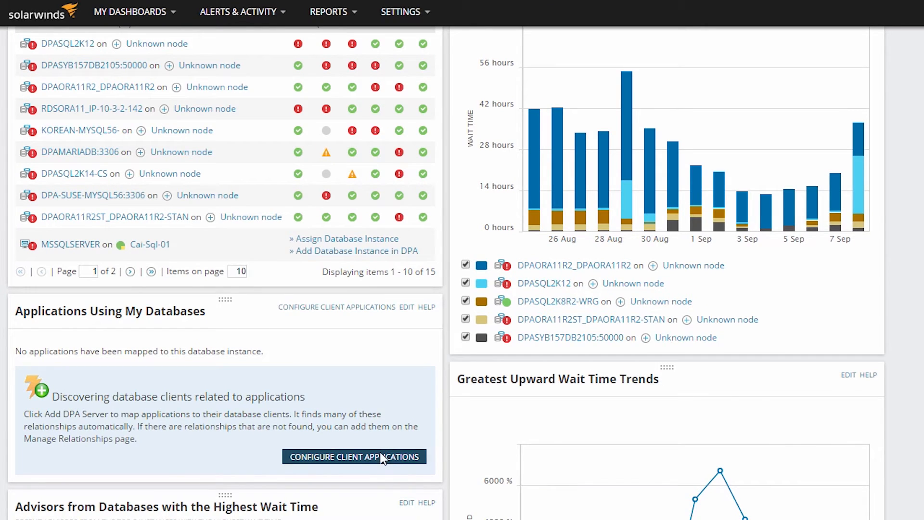
{"action": "left_click", "coordinate": [354, 456]}
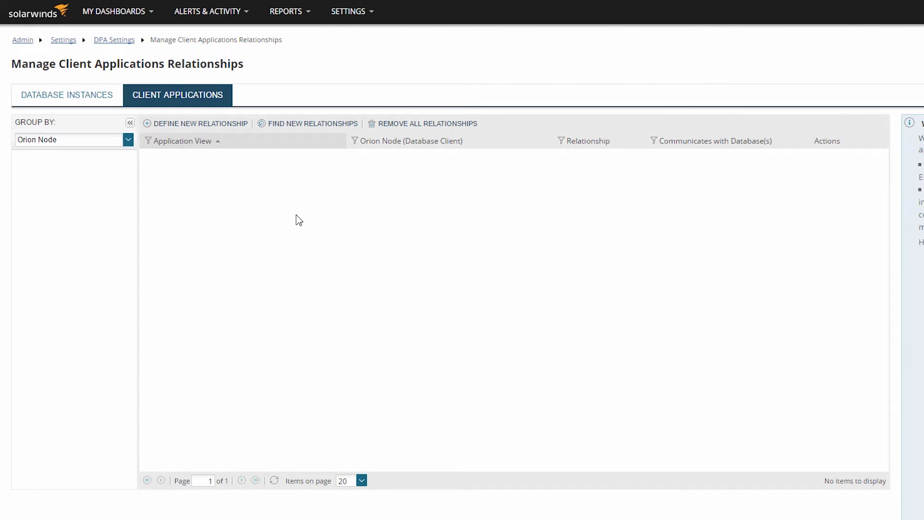
{"action": "mouse_move", "coordinate": [306, 128]}
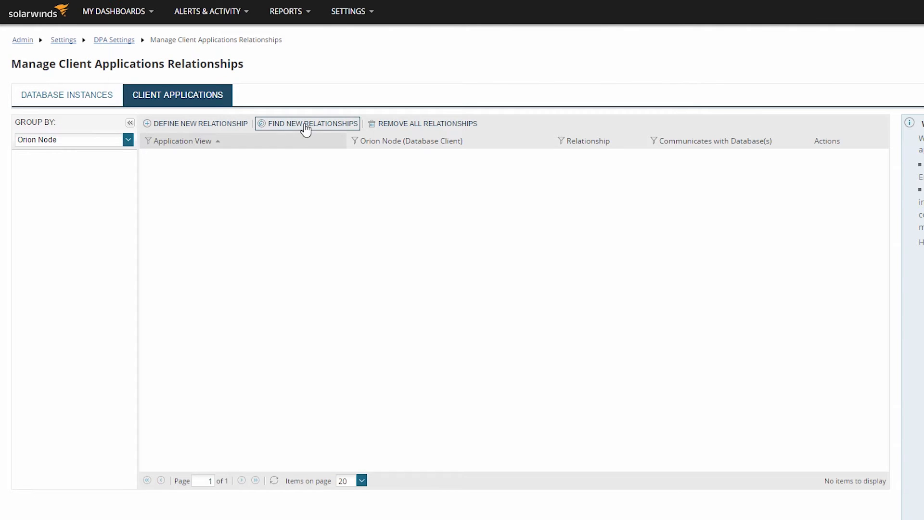
{"action": "left_click", "coordinate": [307, 123]}
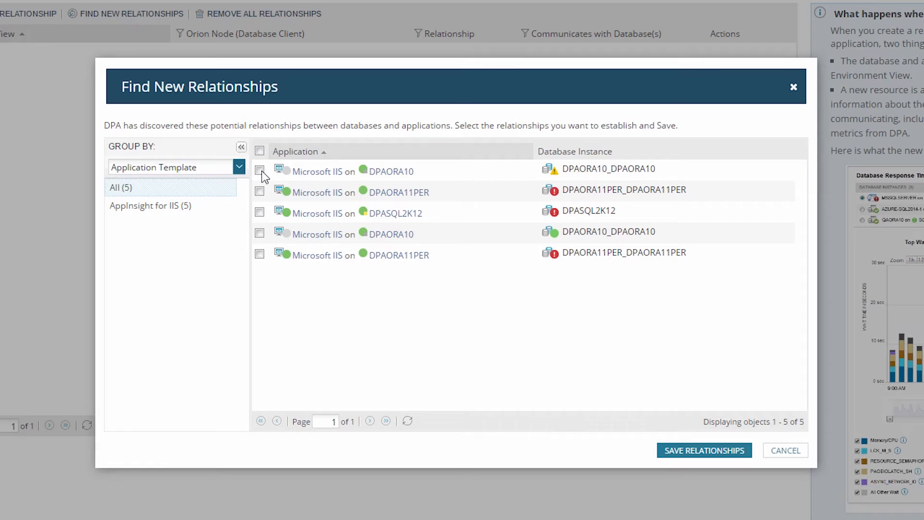
{"action": "left_click", "coordinate": [259, 212]}
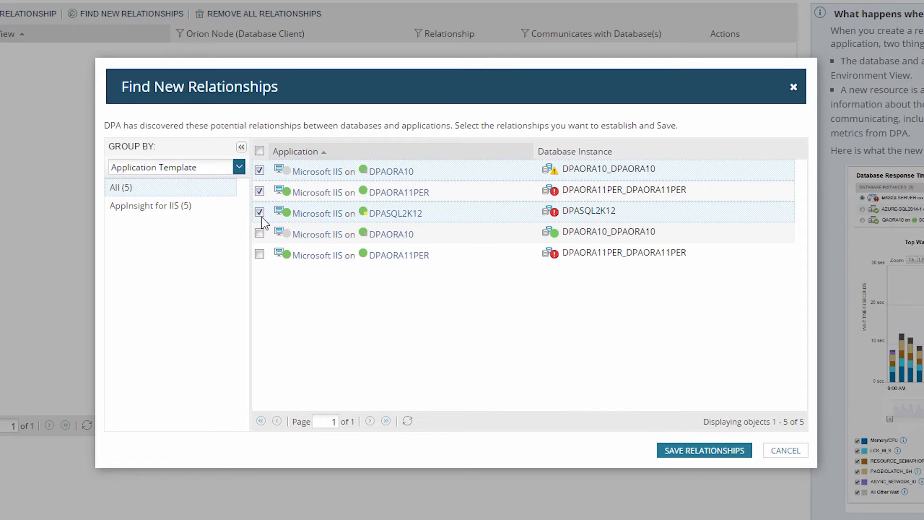
{"action": "left_click", "coordinate": [704, 450]}
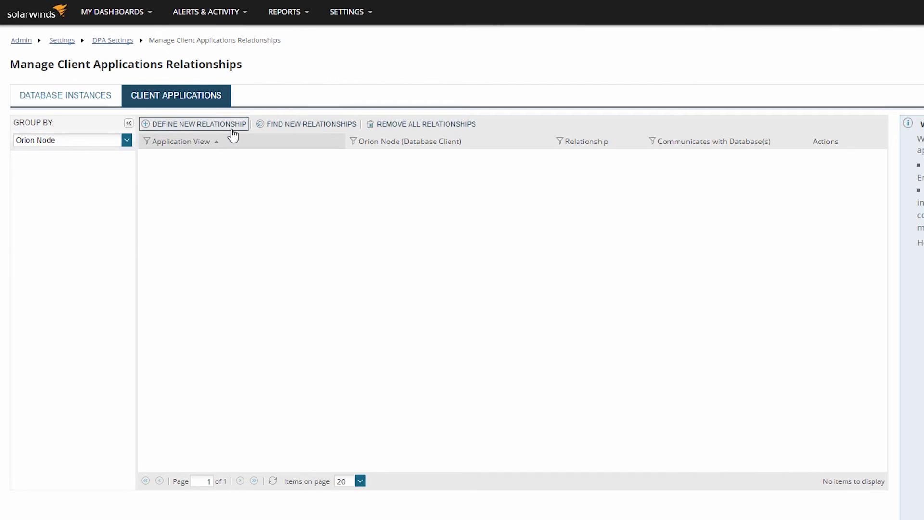
Step: Define and save a new relationship from Microsoft IIS to DPASQL2K12, DPASQL2K14-BI and DPASQL2K14-CS
{"action": "left_click", "coordinate": [199, 125]}
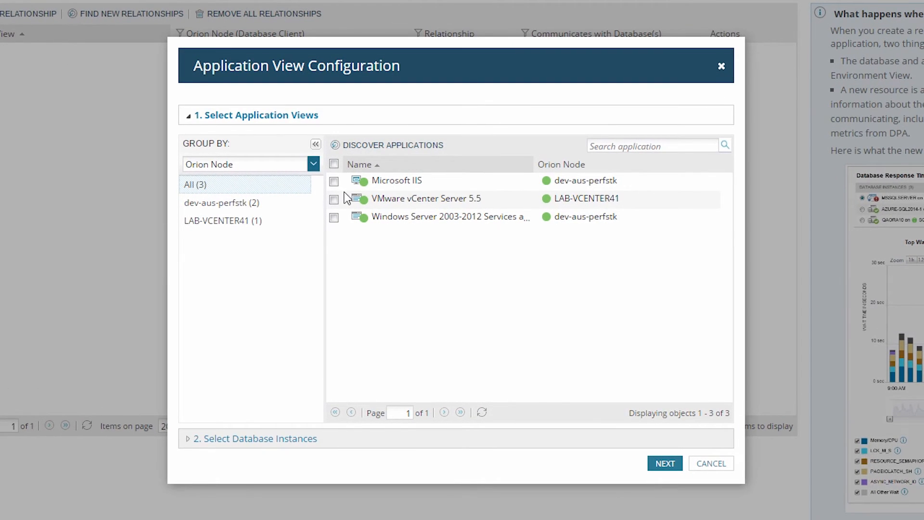
{"action": "left_click", "coordinate": [334, 180]}
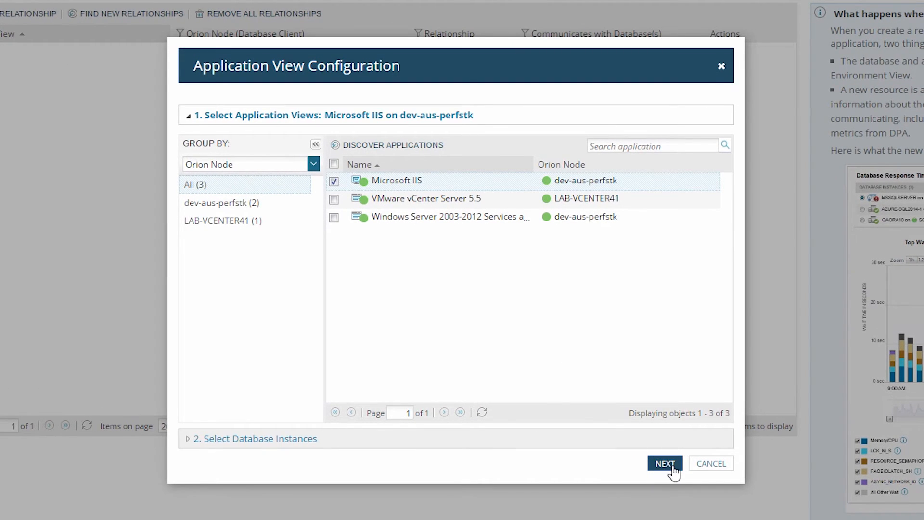
{"action": "left_click", "coordinate": [664, 463]}
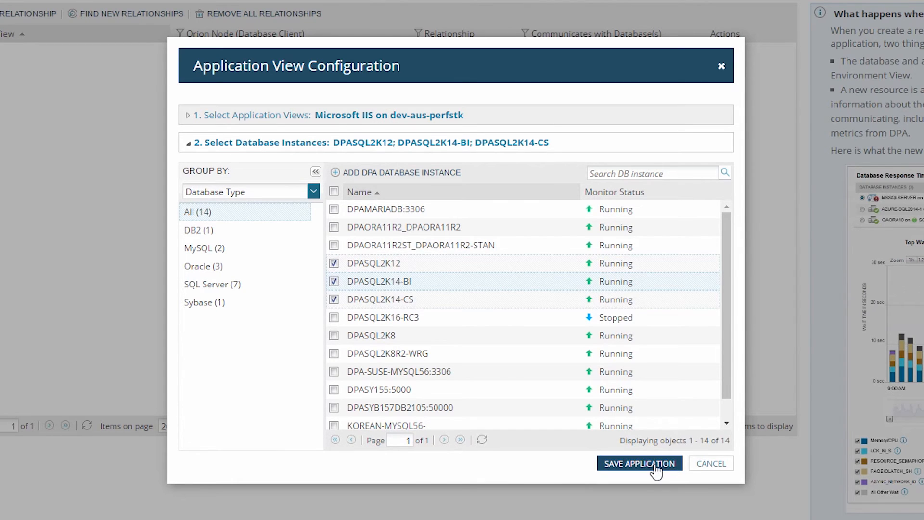
{"action": "left_click", "coordinate": [639, 463]}
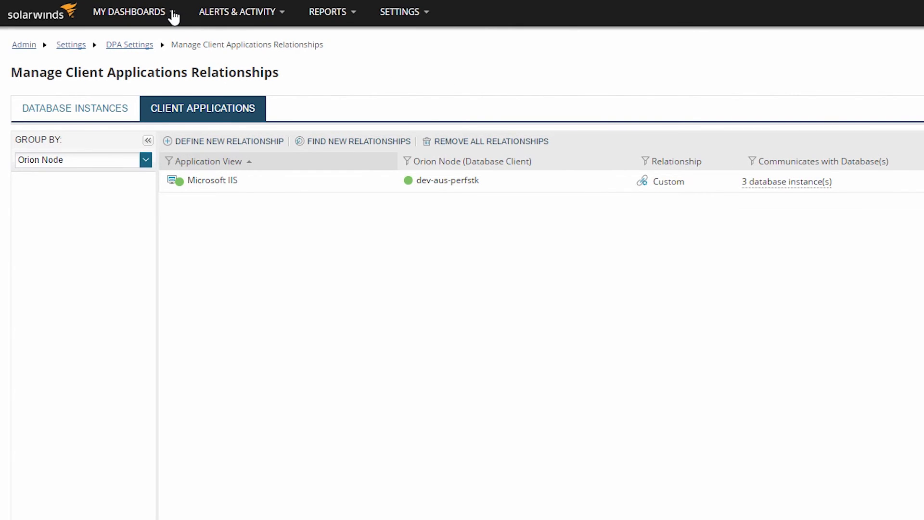
Step: In Databases Summary, expand Microsoft IIS under Applications Using My Databases to see its 3 instances
{"action": "left_click", "coordinate": [129, 11]}
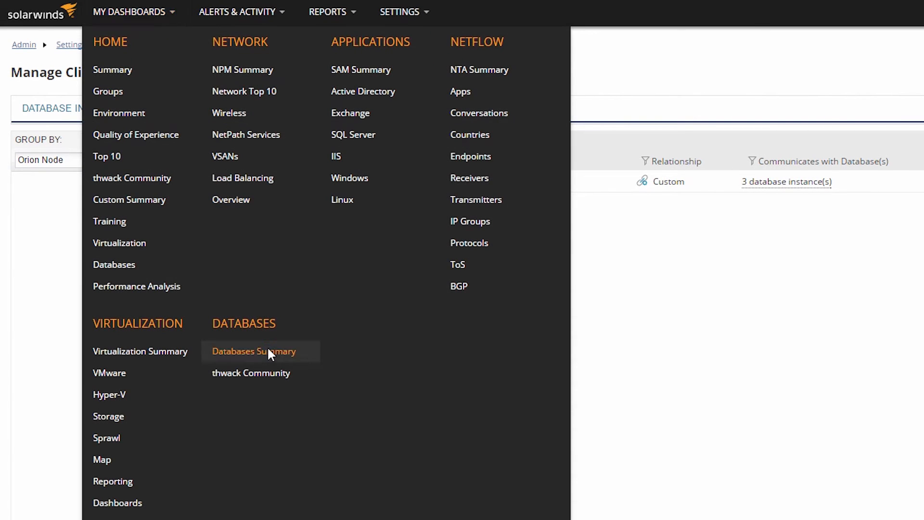
{"action": "left_click", "coordinate": [253, 350]}
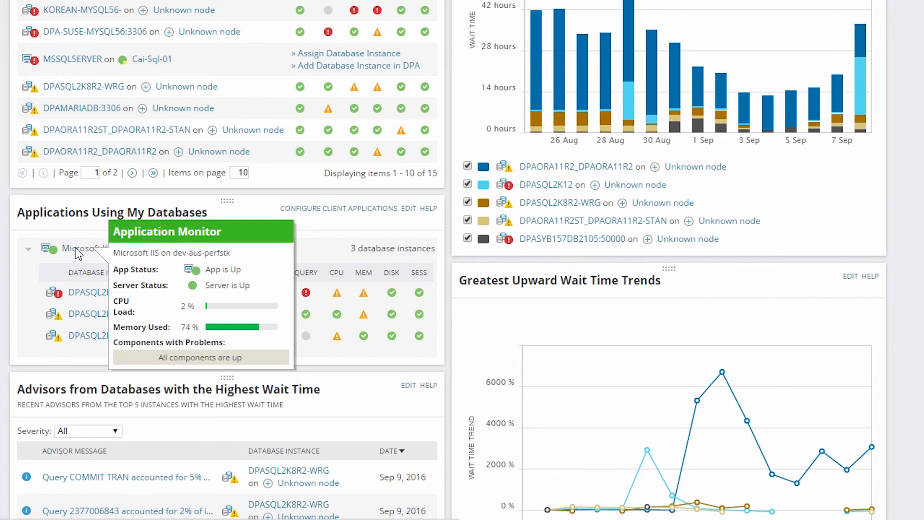
{"action": "left_click", "coordinate": [80, 248]}
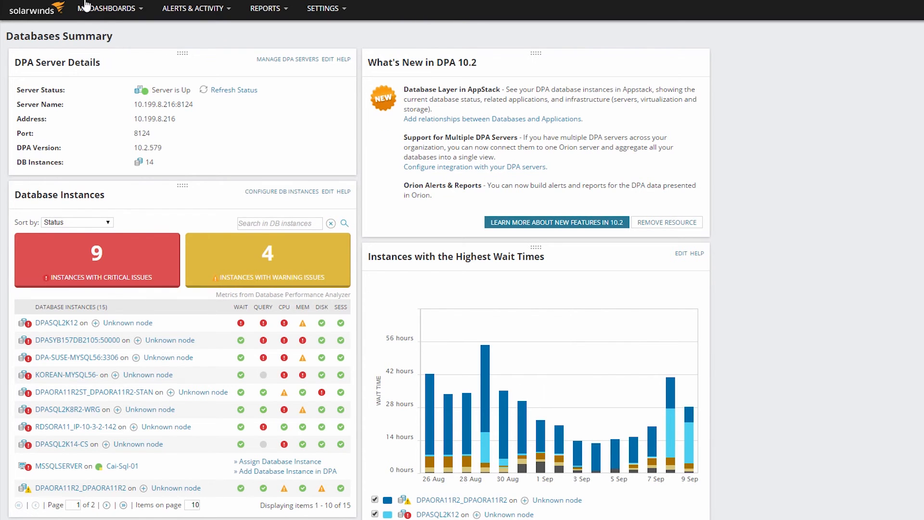
Step: In the AppStack Environment, select Microsoft IIS to highlight its 5 related objects
{"action": "left_click", "coordinate": [108, 9]}
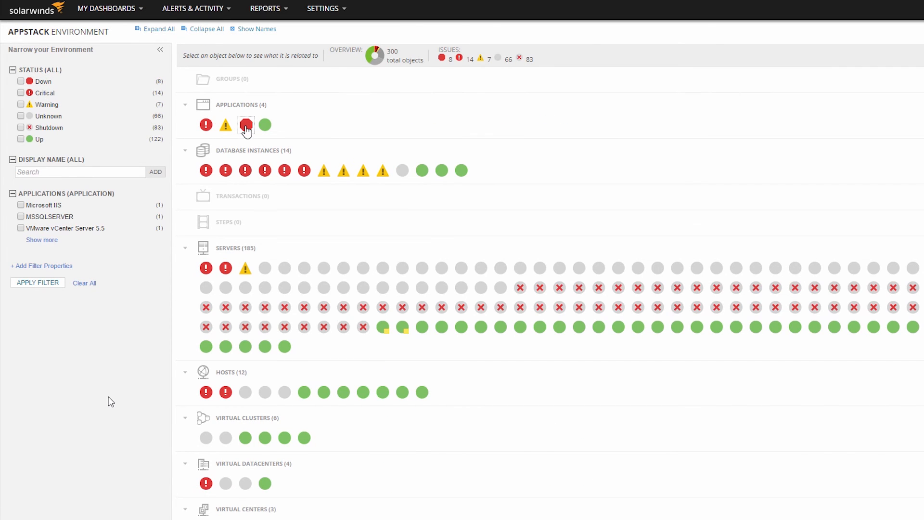
{"action": "left_click", "coordinate": [245, 124]}
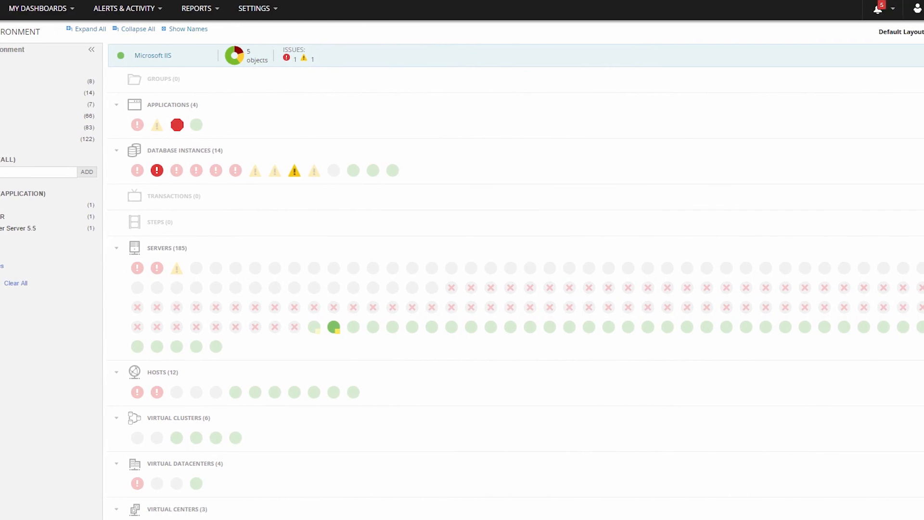